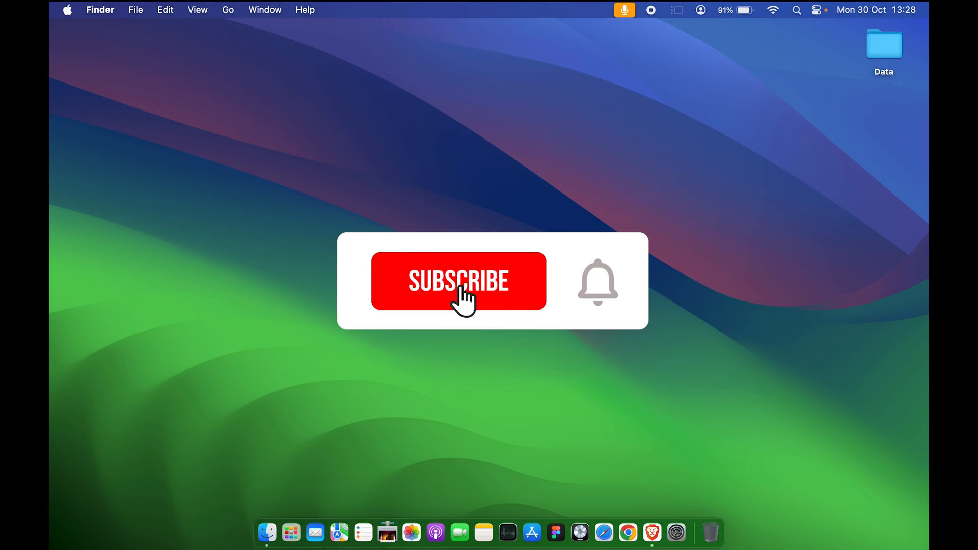
# - Launch System Settings from the Apple menu to reach the Appearance pane showing Dark mode
pyautogui.click(458, 281)
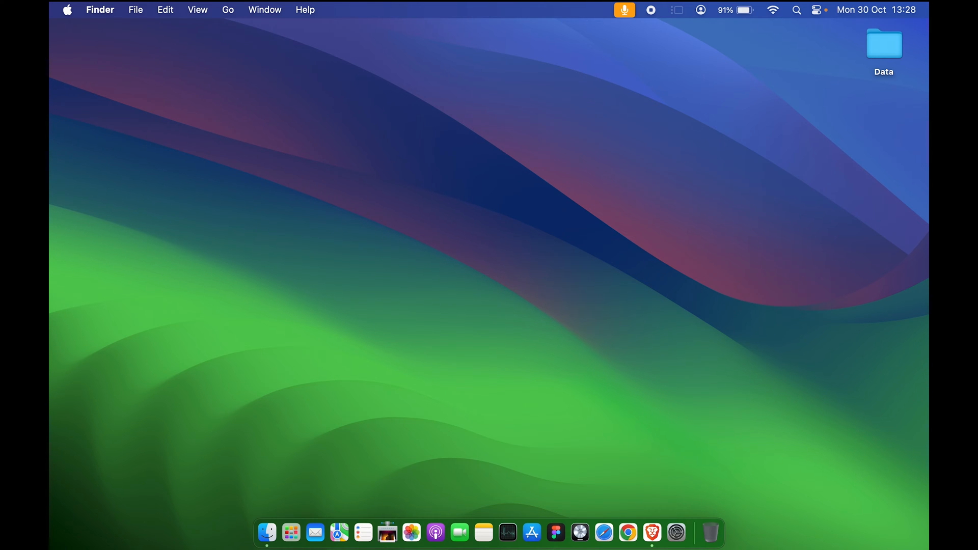
pyautogui.moveTo(110, 167)
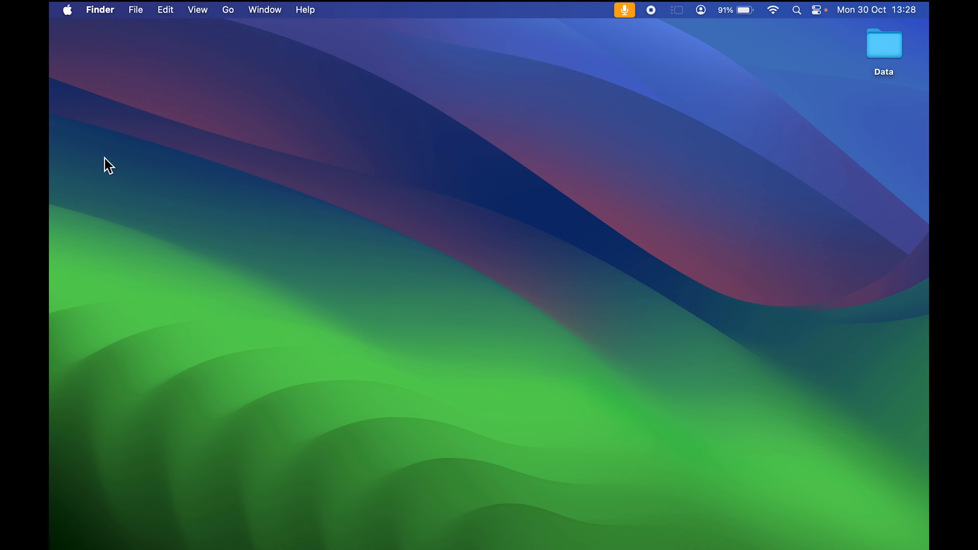
pyautogui.moveTo(665, 210)
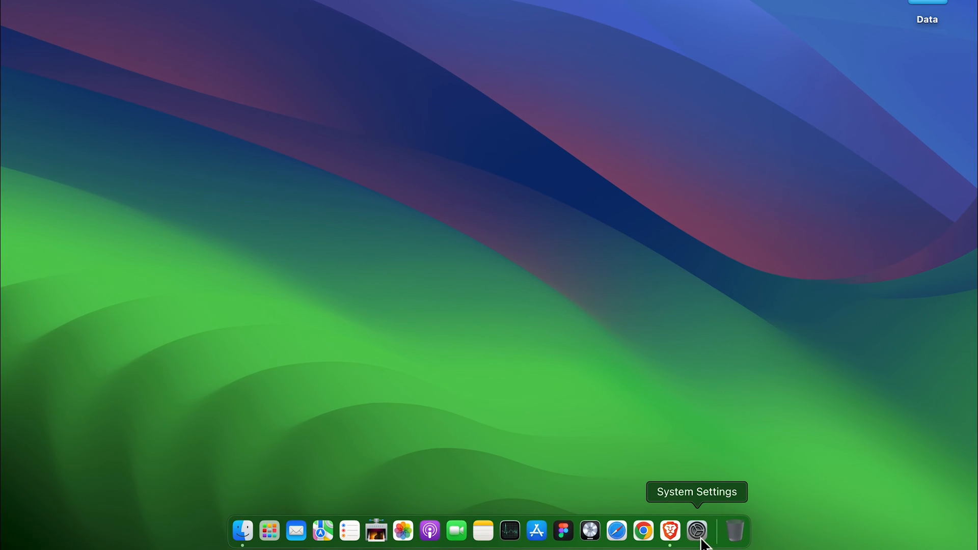
pyautogui.moveTo(697, 534)
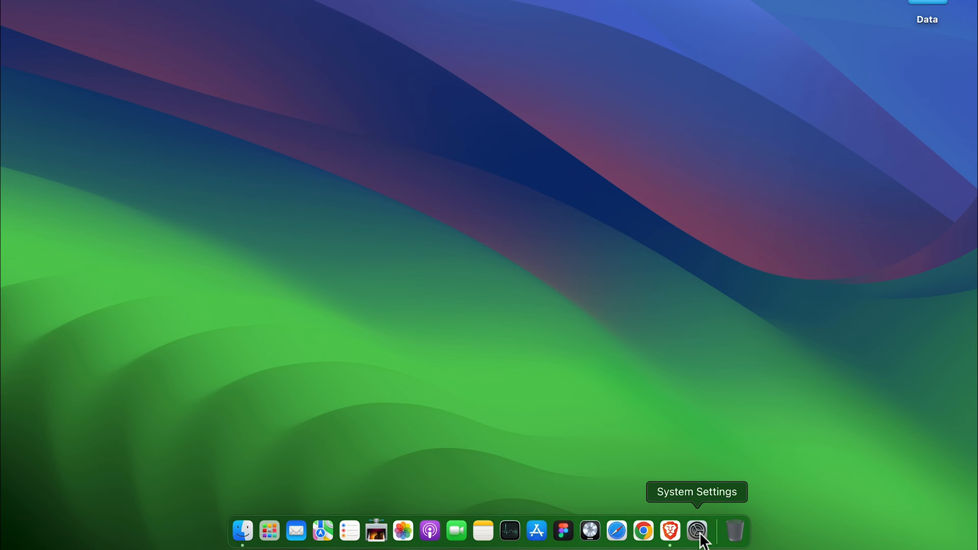
pyautogui.click(21, 11)
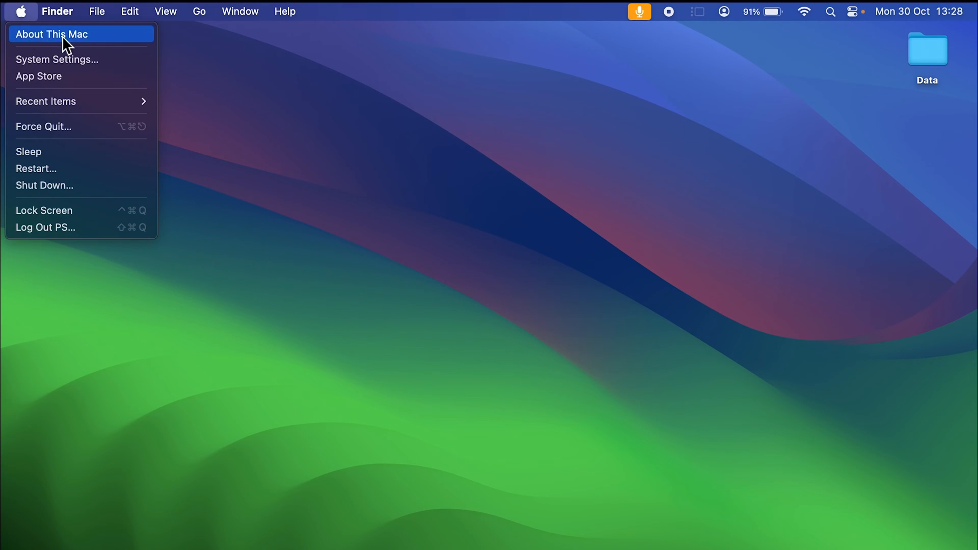
pyautogui.moveTo(81, 59)
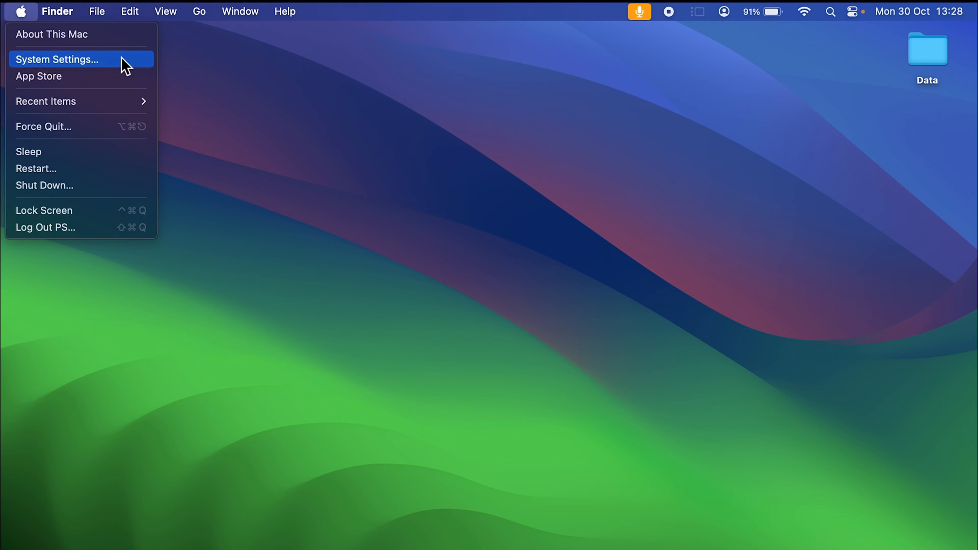
pyautogui.click(58, 59)
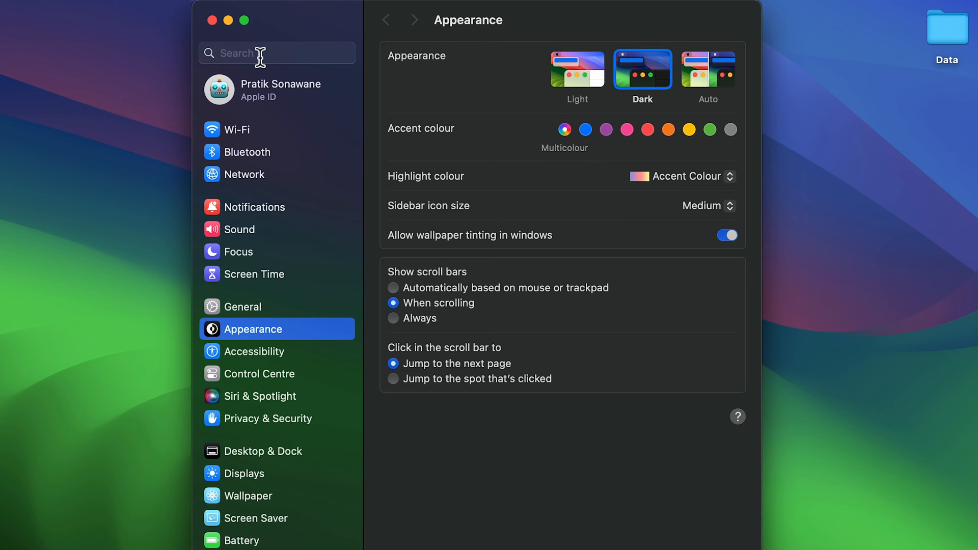
pyautogui.click(277, 52)
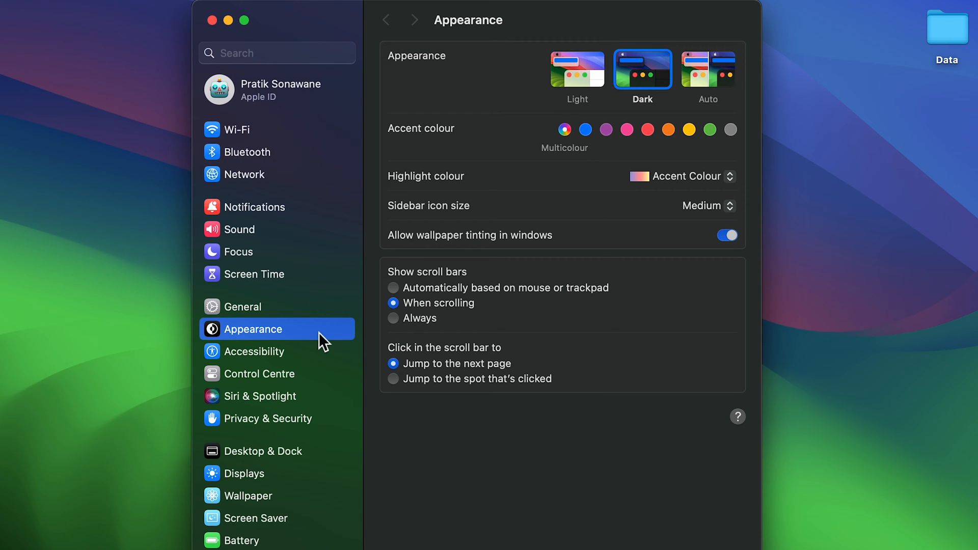
pyautogui.moveTo(492, 144)
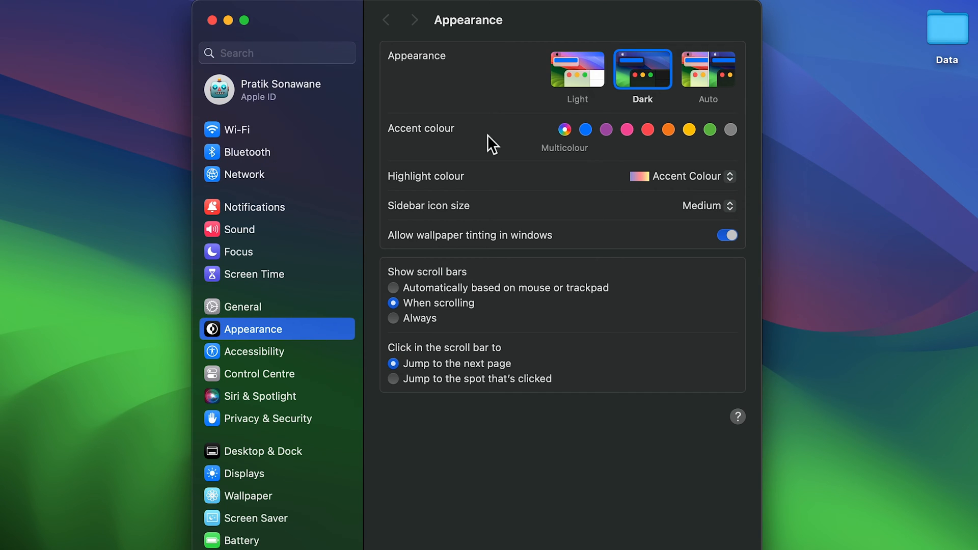
pyautogui.moveTo(670, 392)
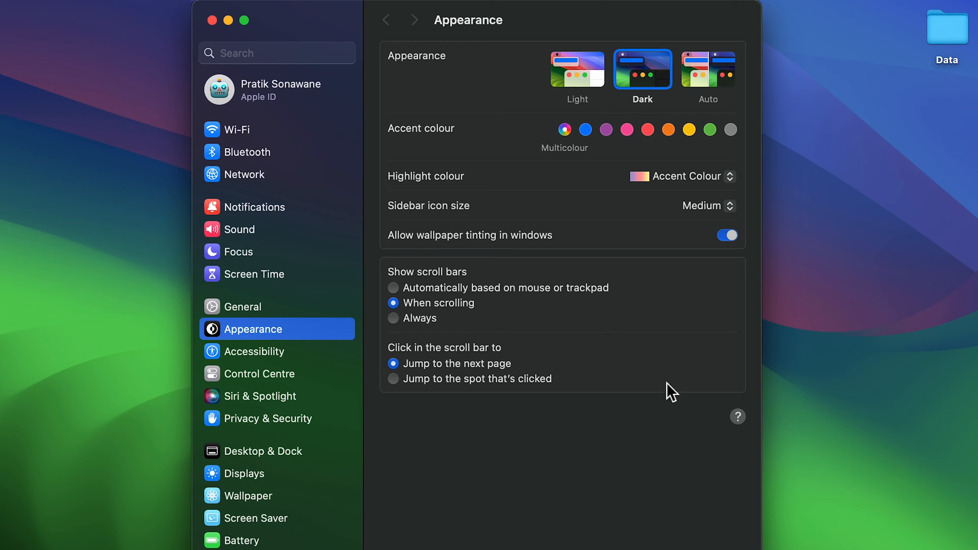
pyautogui.moveTo(506, 541)
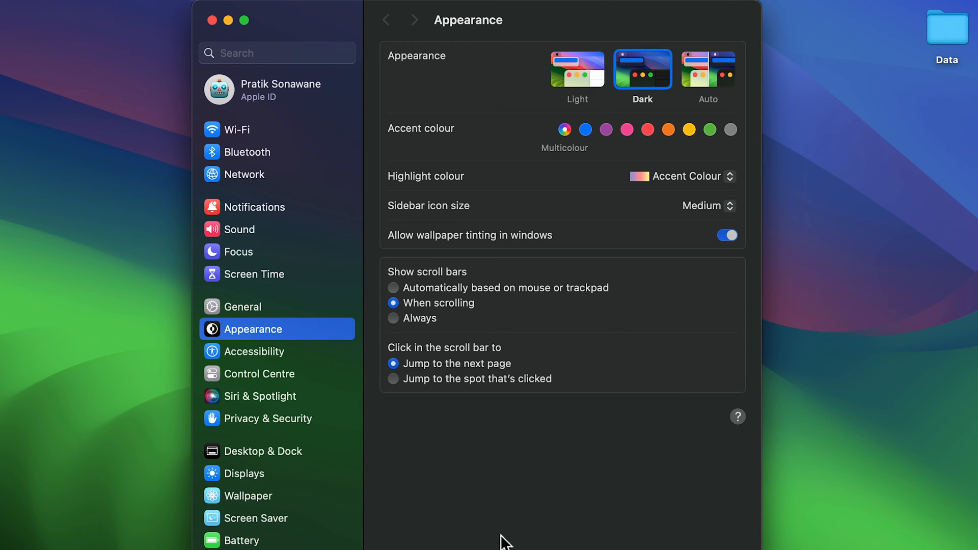
pyautogui.moveTo(274, 412)
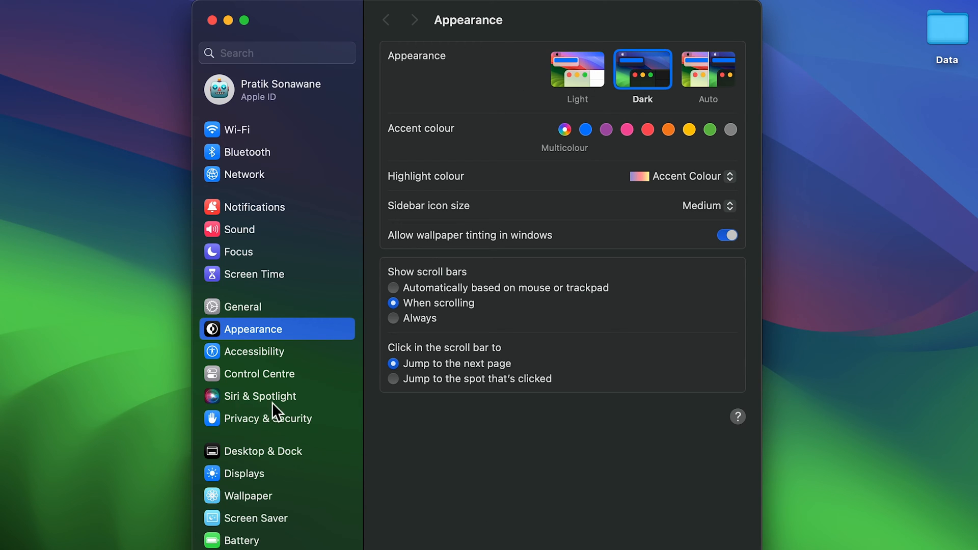
pyautogui.moveTo(582, 470)
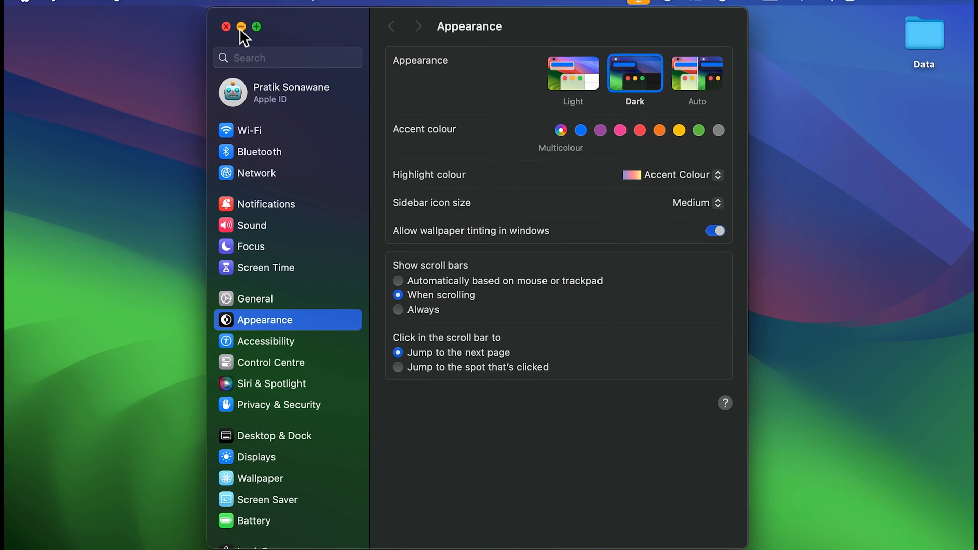
pyautogui.click(227, 26)
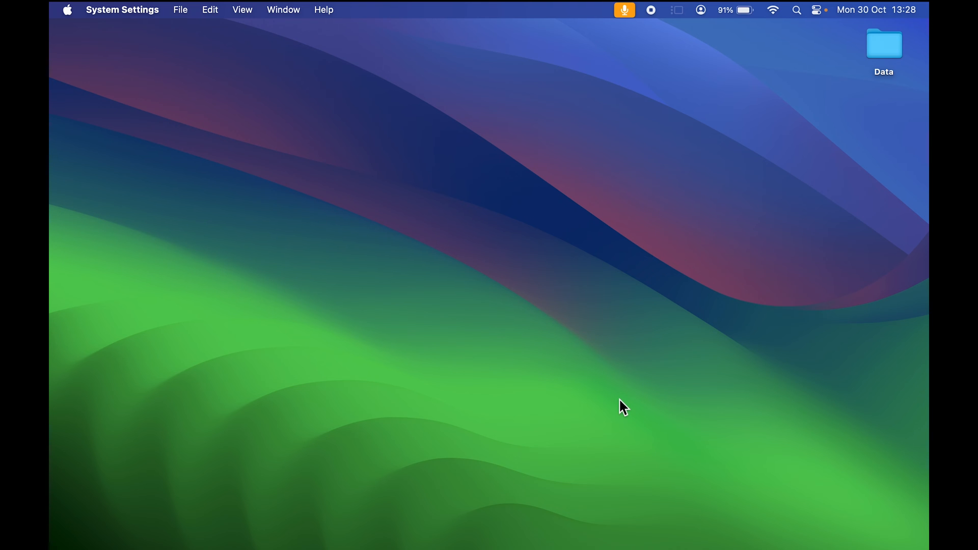
pyautogui.moveTo(676, 533)
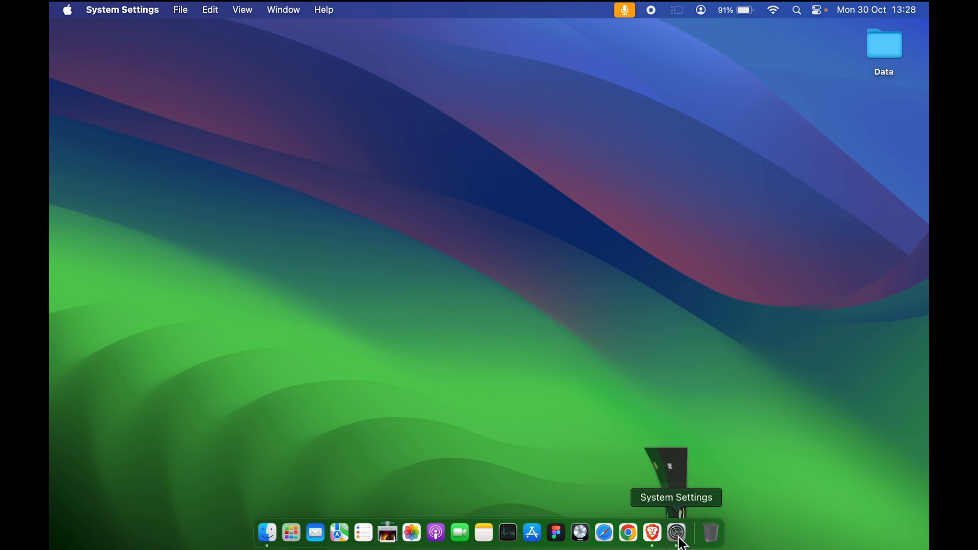
pyautogui.click(676, 533)
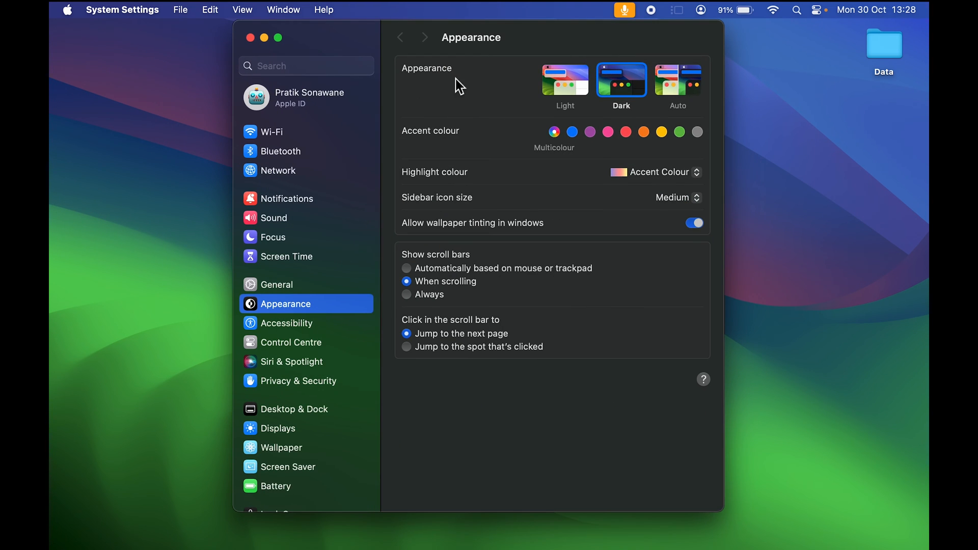
pyautogui.moveTo(549, 92)
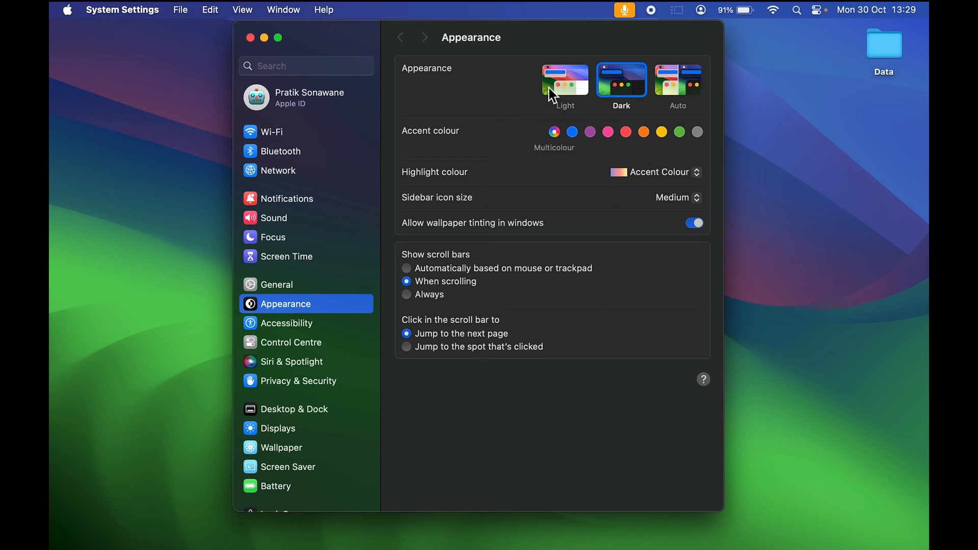
# - Switch the appearance to Light, then bring the System Settings window back from the Dock
pyautogui.click(264, 37)
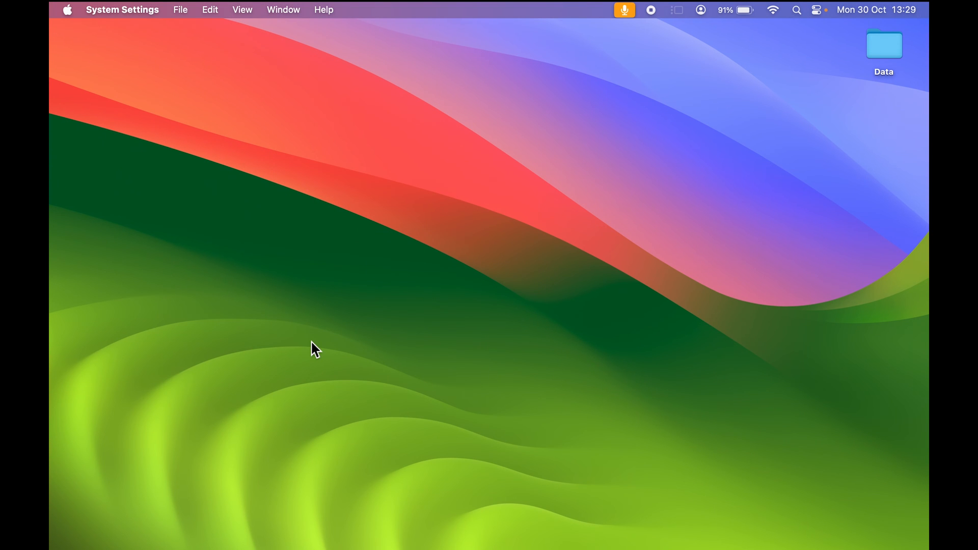
pyautogui.moveTo(290, 335)
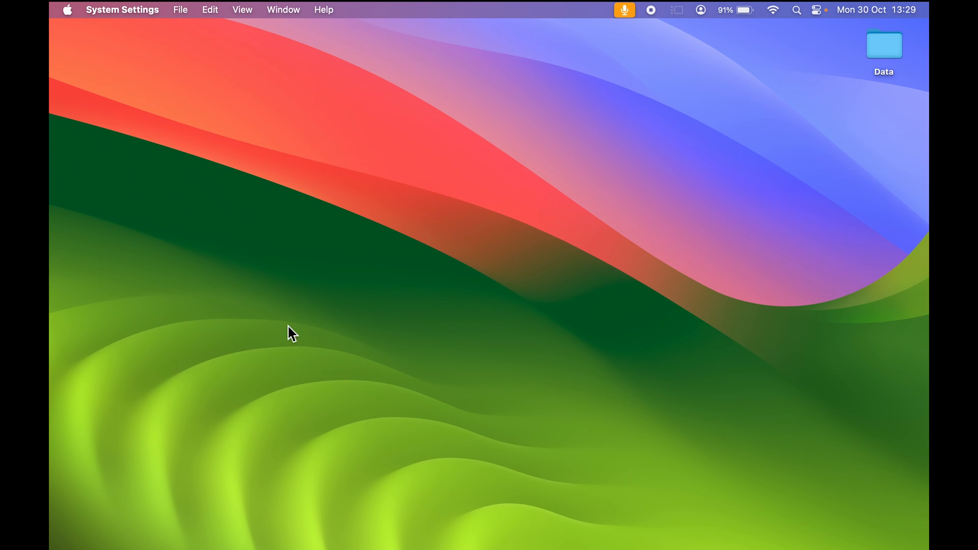
pyautogui.moveTo(485, 235)
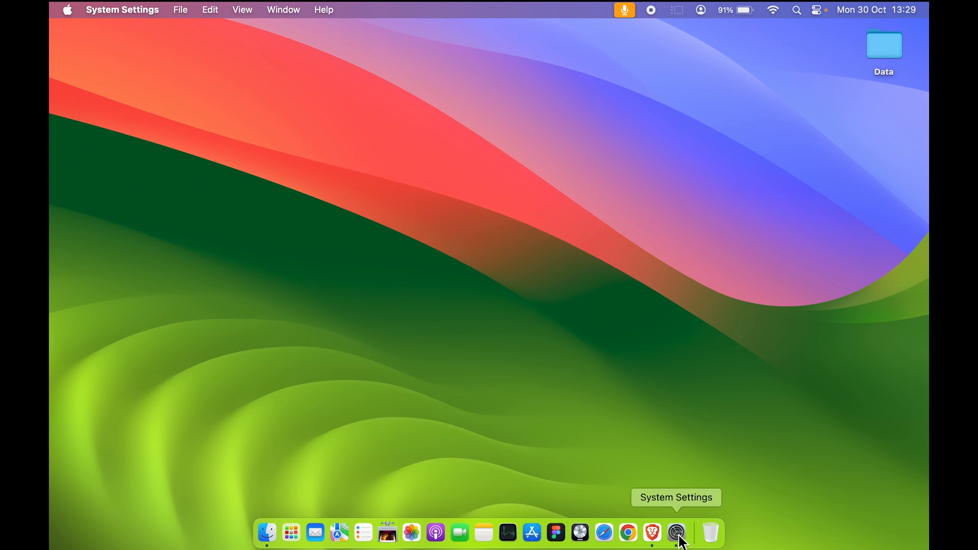
pyautogui.click(677, 534)
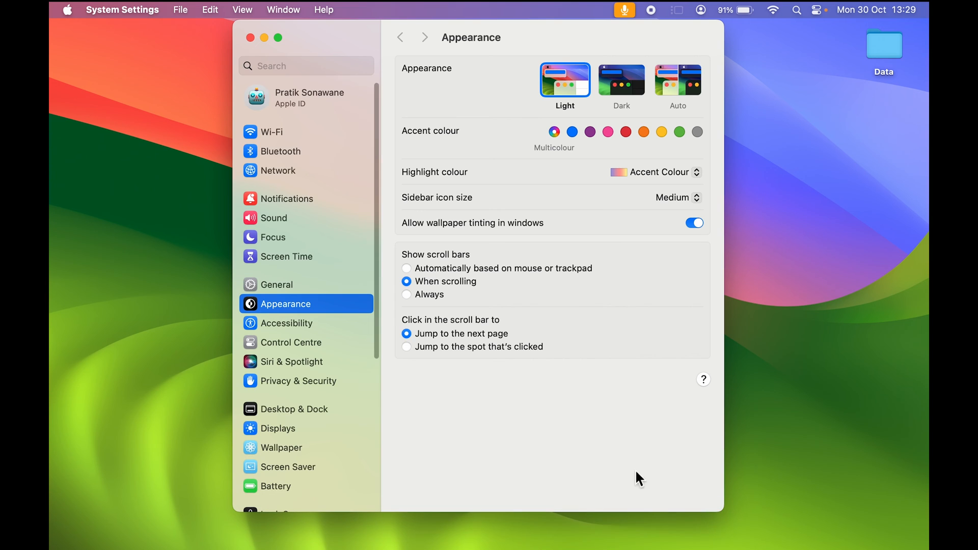
pyautogui.moveTo(265, 332)
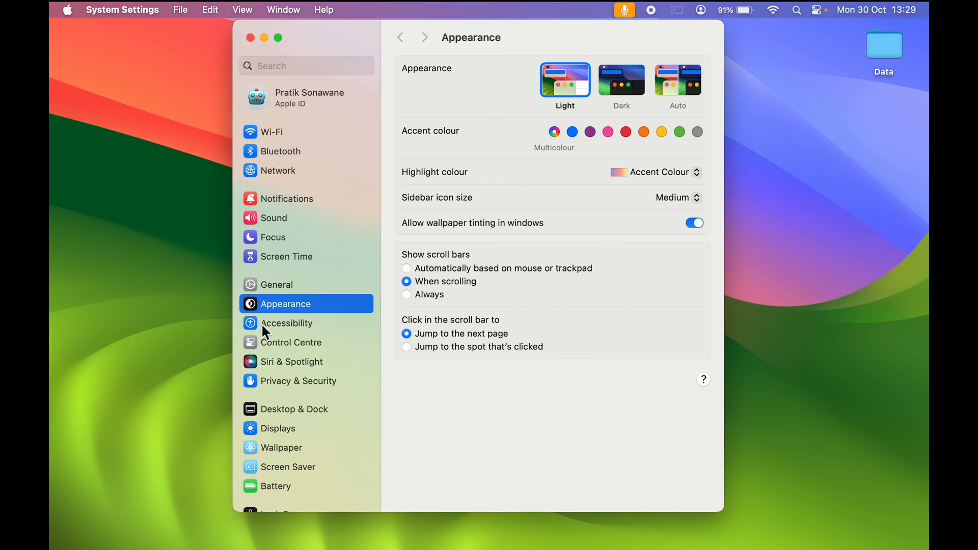
pyautogui.moveTo(313, 353)
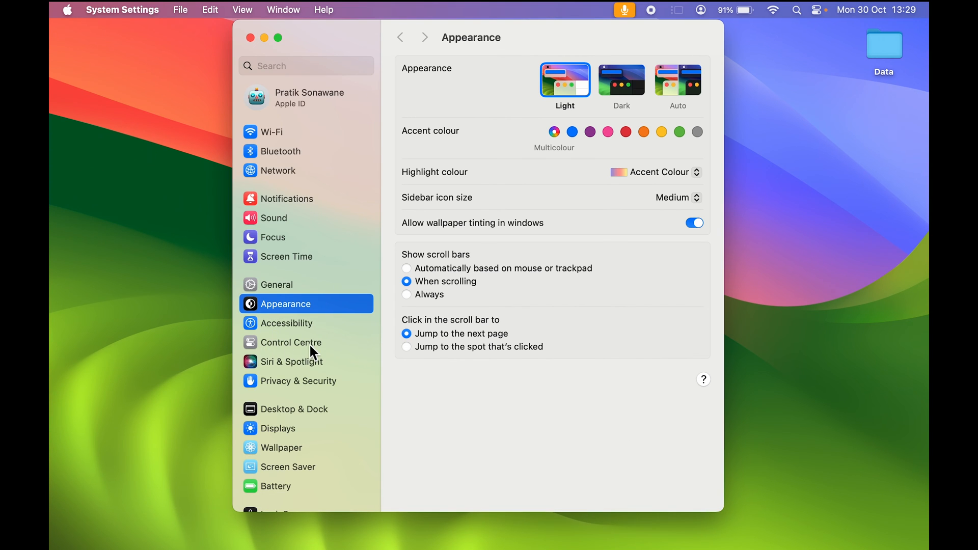
pyautogui.moveTo(619, 82)
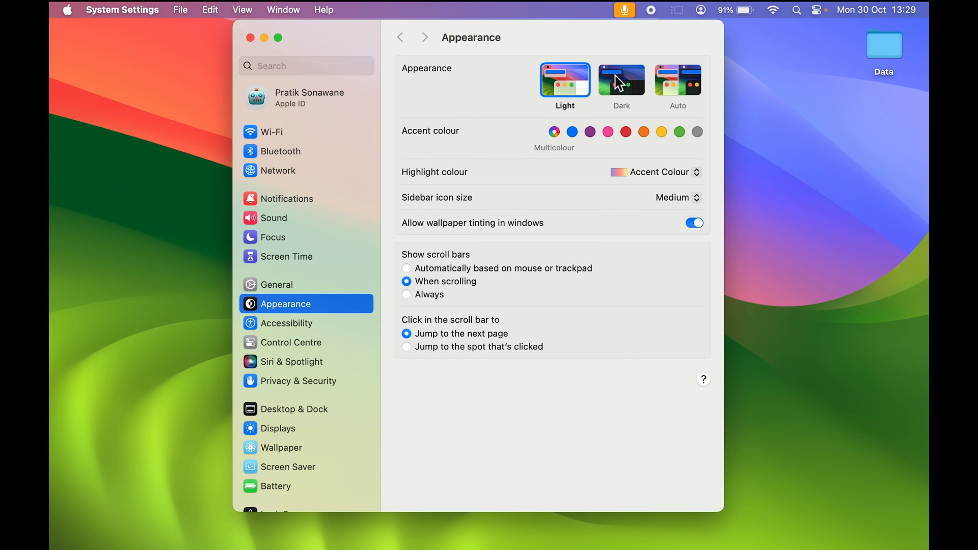
pyautogui.click(620, 79)
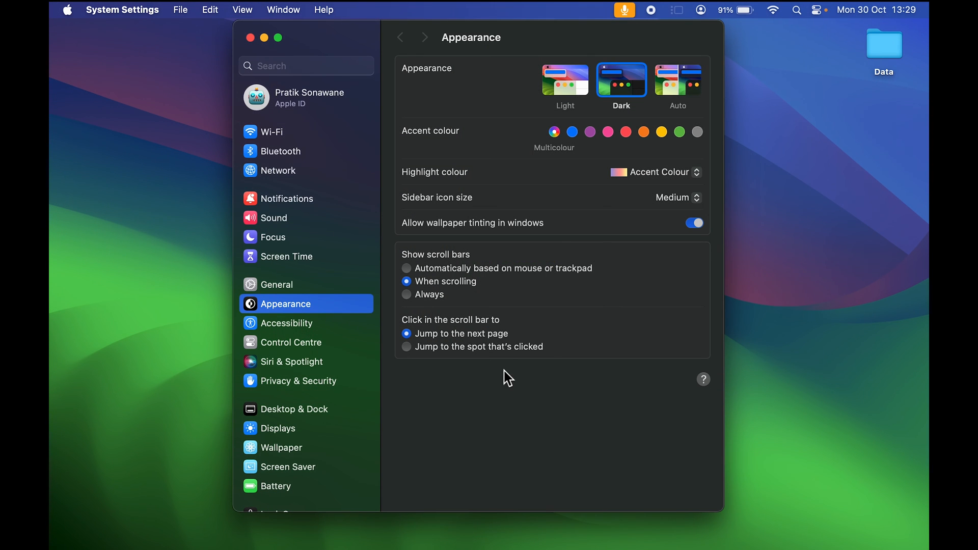
pyautogui.click(564, 80)
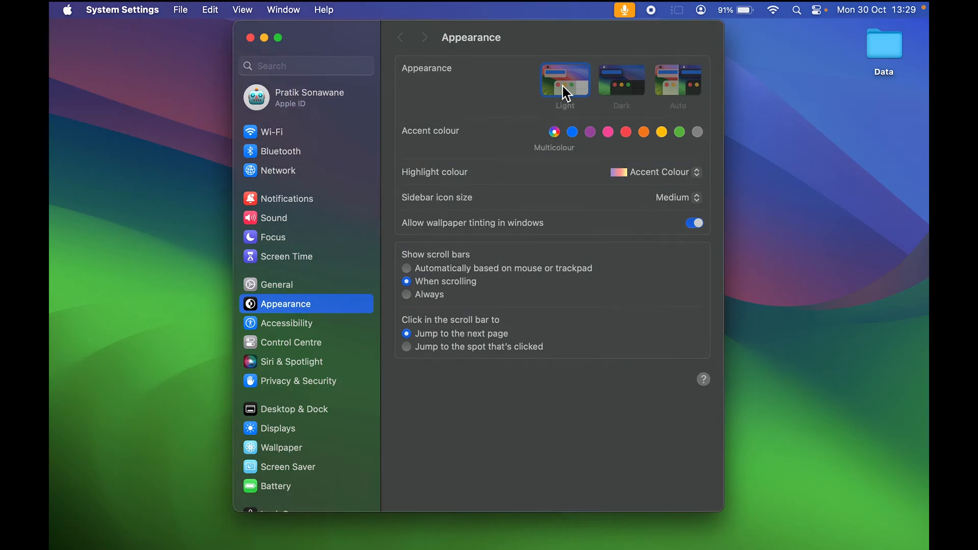
pyautogui.click(564, 79)
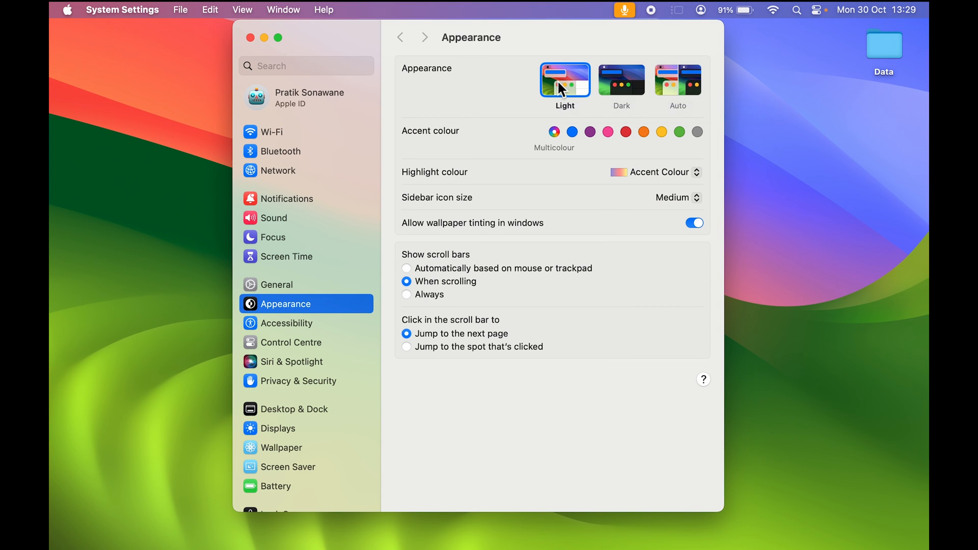
pyautogui.moveTo(565, 79)
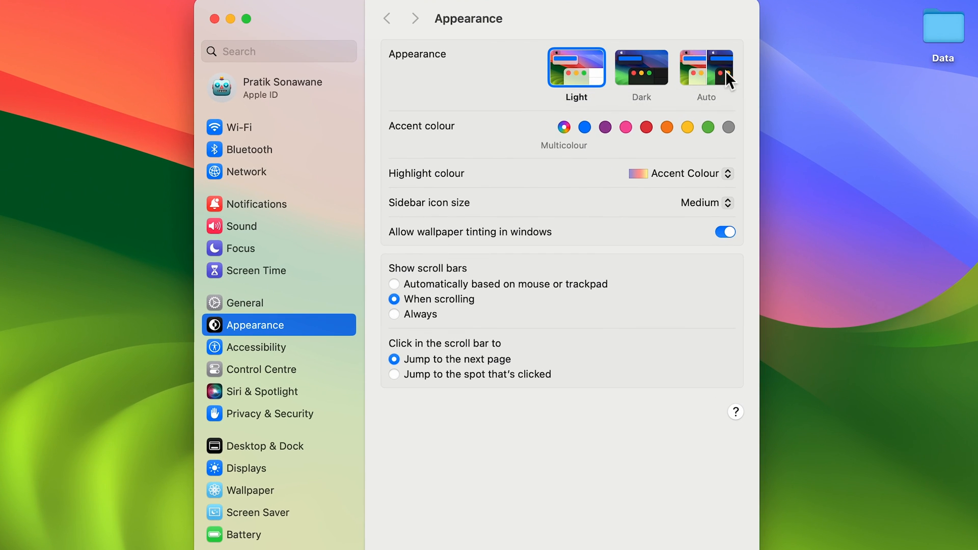
pyautogui.moveTo(714, 108)
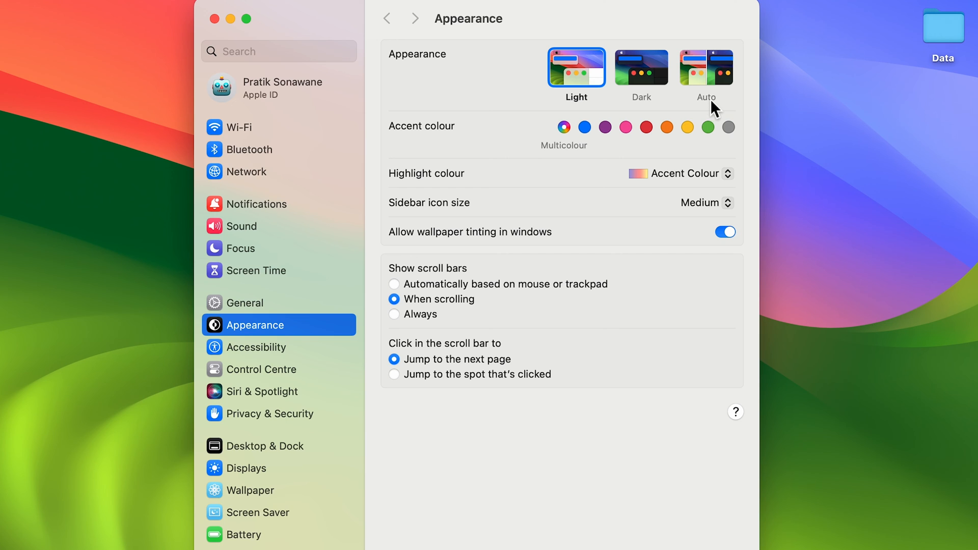
pyautogui.moveTo(722, 86)
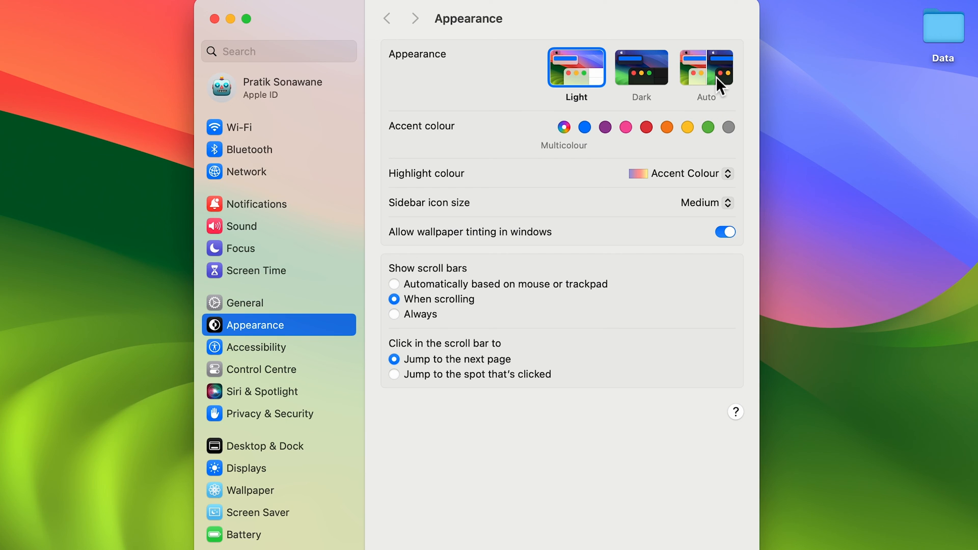
pyautogui.moveTo(565, 320)
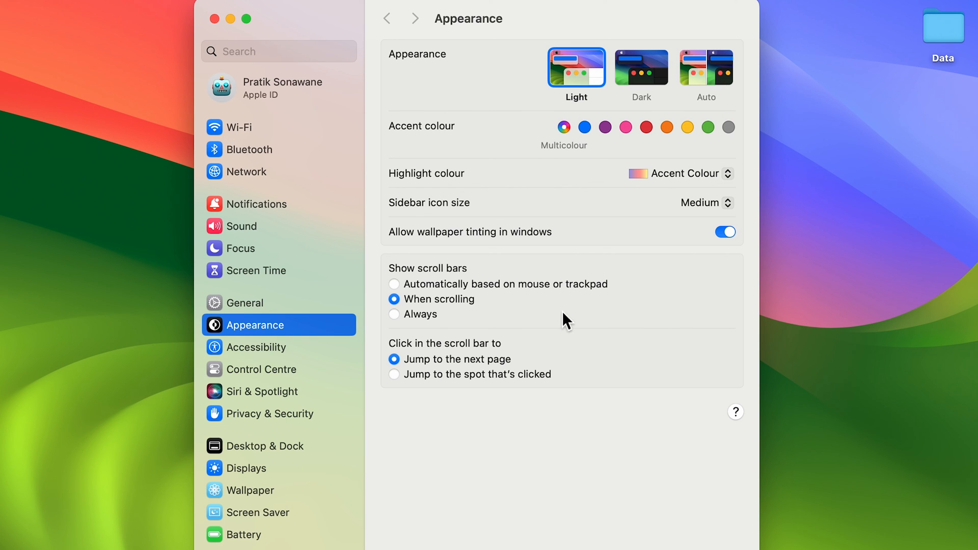
pyautogui.moveTo(699, 92)
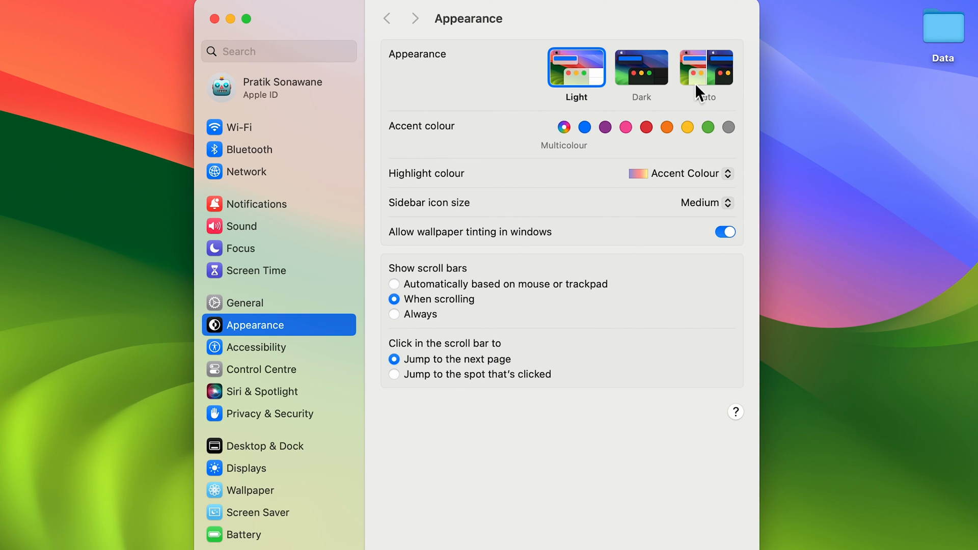
pyautogui.moveTo(650, 78)
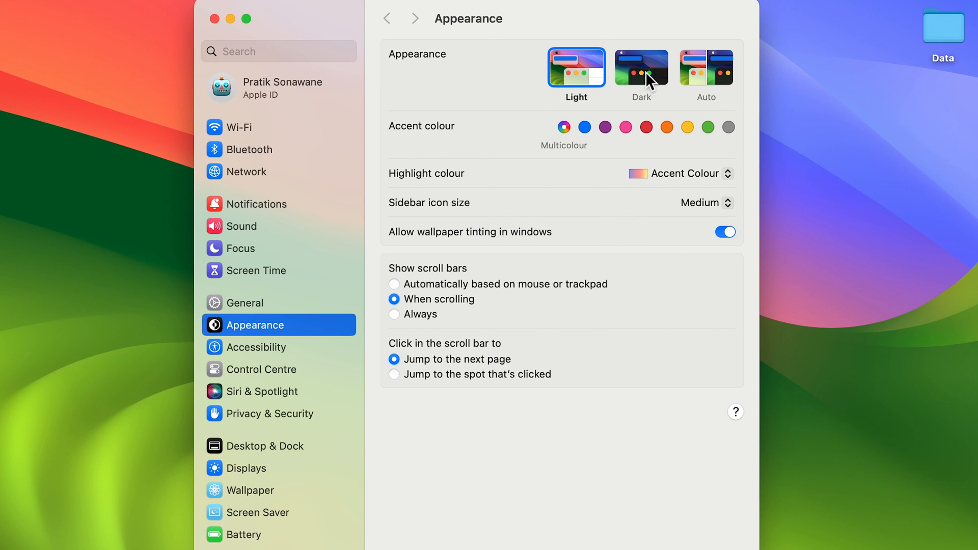
pyautogui.moveTo(716, 80)
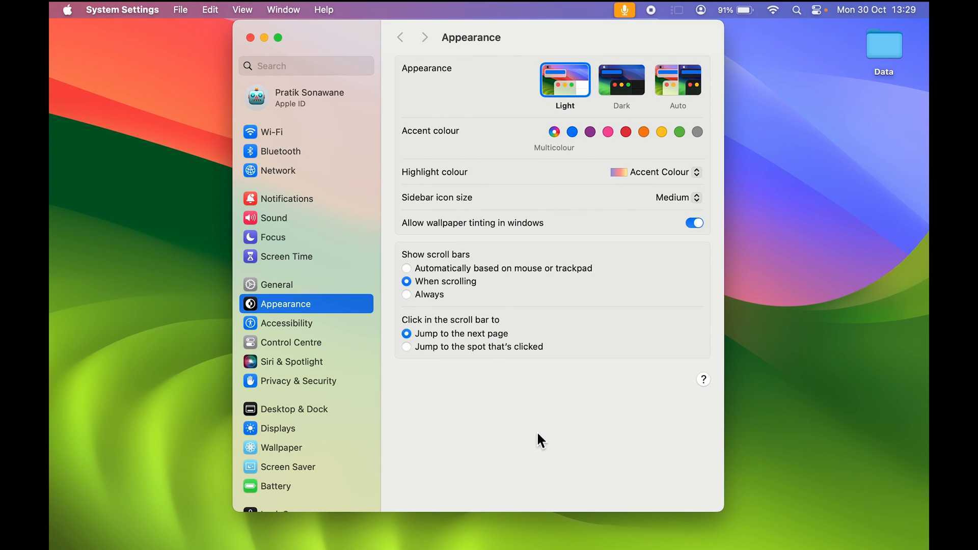
# - Close the System Settings window, leaving the light-mode desktop with Light appearance active
pyautogui.click(250, 38)
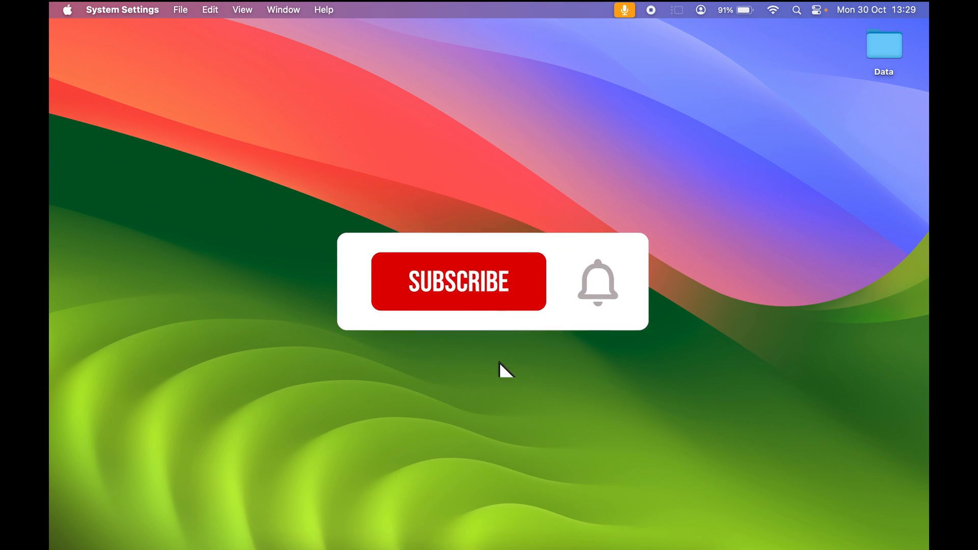
pyautogui.click(458, 281)
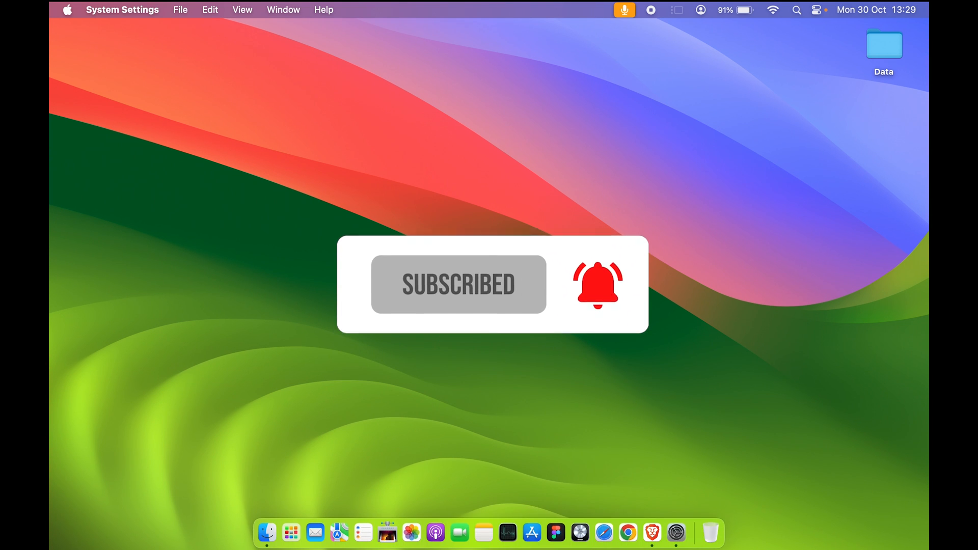